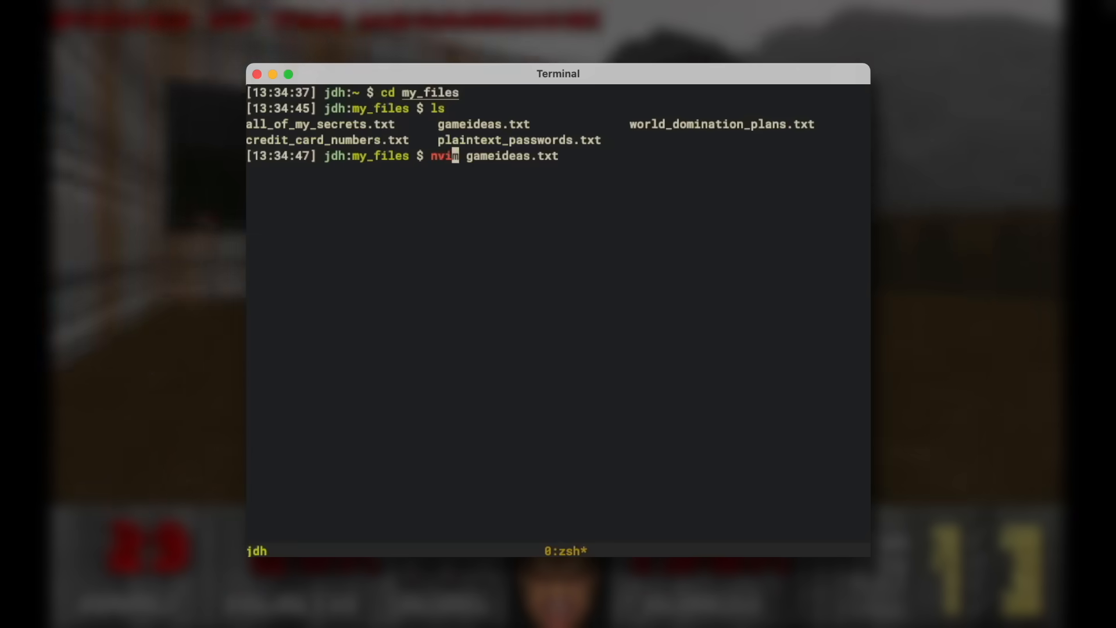
Step: Browse gameideas.txt in nvim and land on the DOOM-style 3D puzzle game idea at line 32
key(enter)
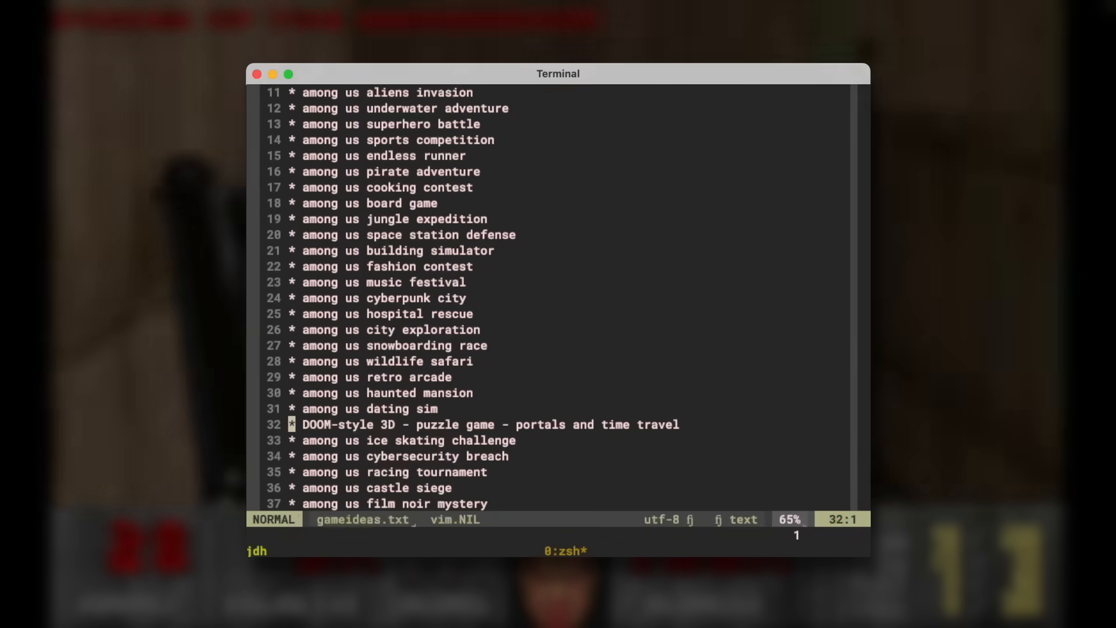
key(v)
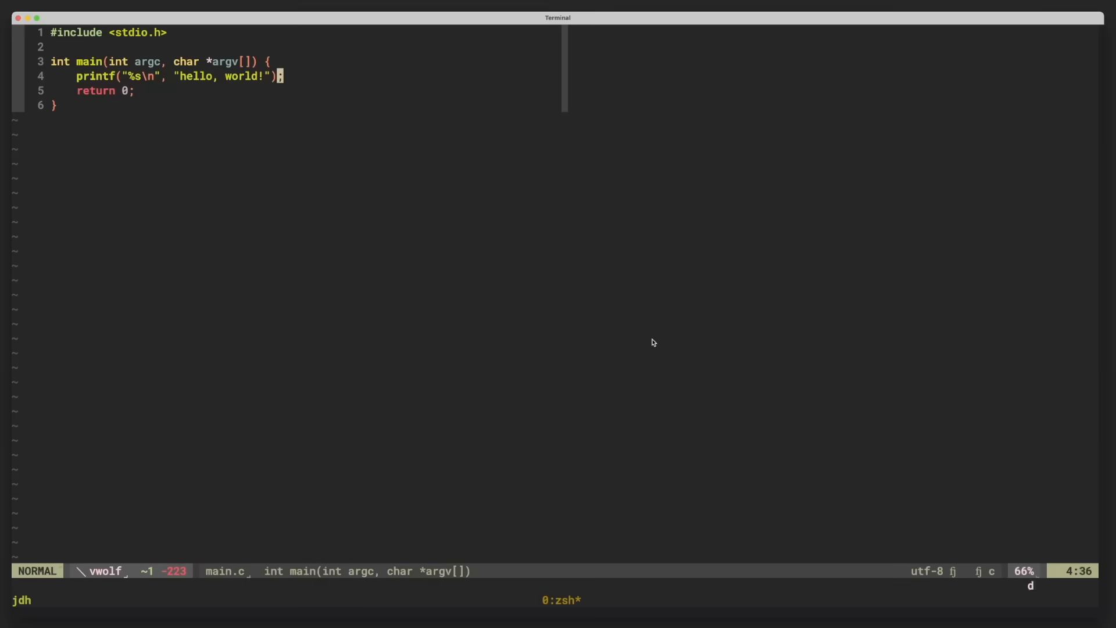
Step: Write SDL window, renderer, texture and event-loop code in main.c, then build and run bin/game
text(#incu)
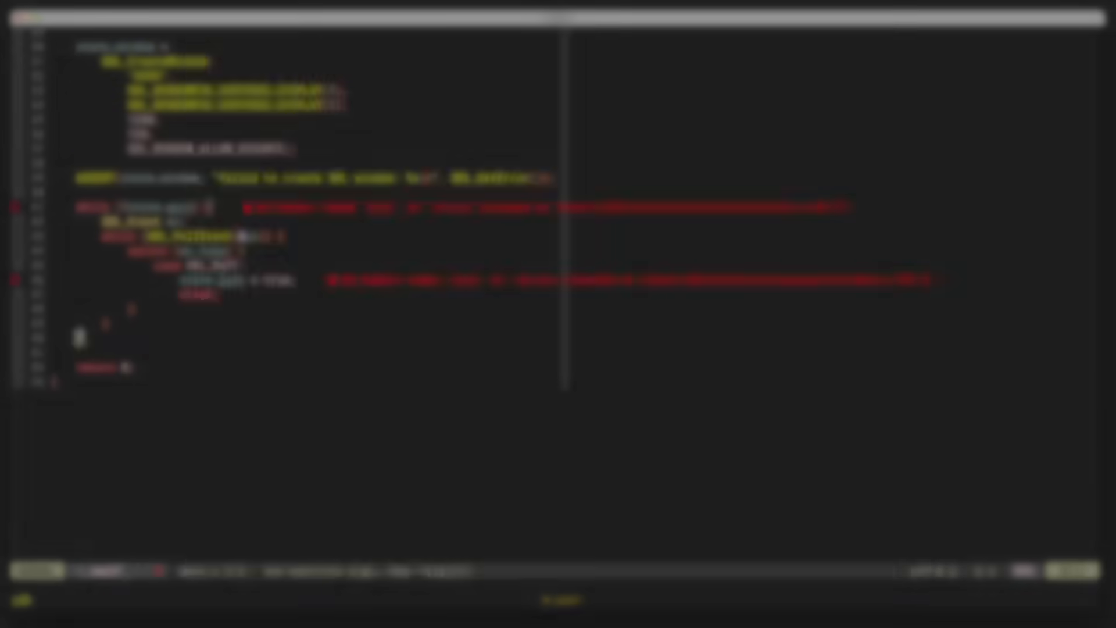
text(SDL_)
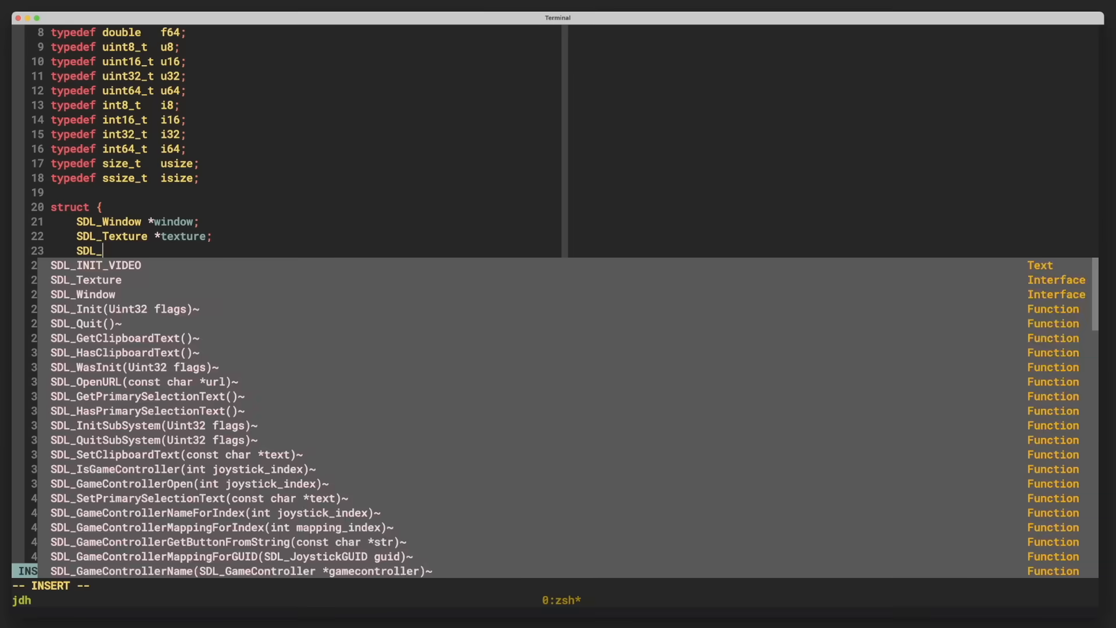
key(Escape)
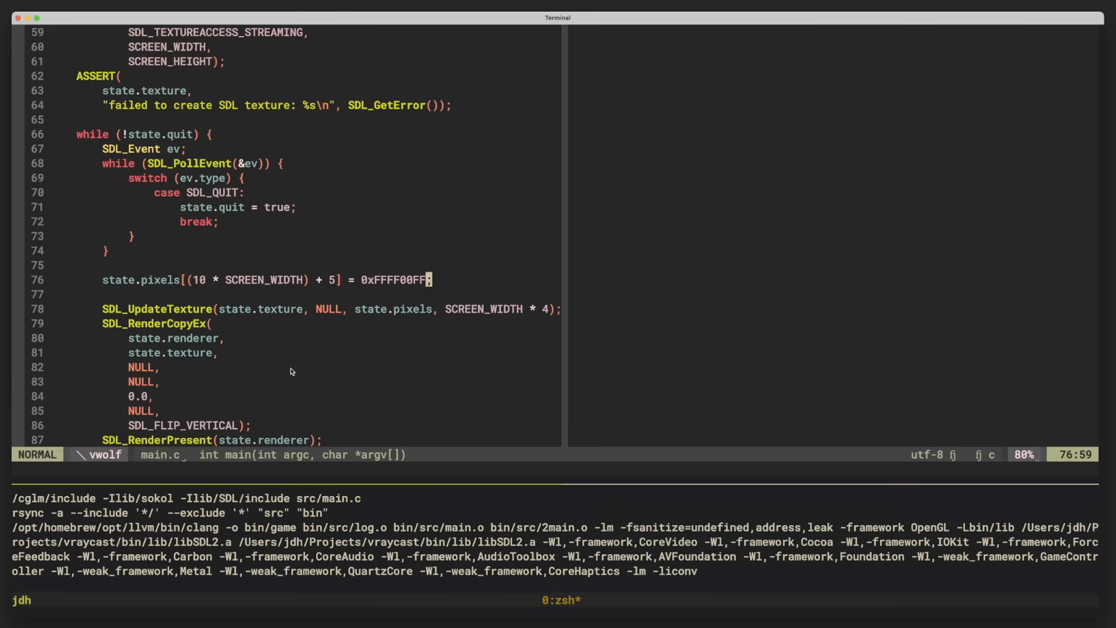
key(Return)
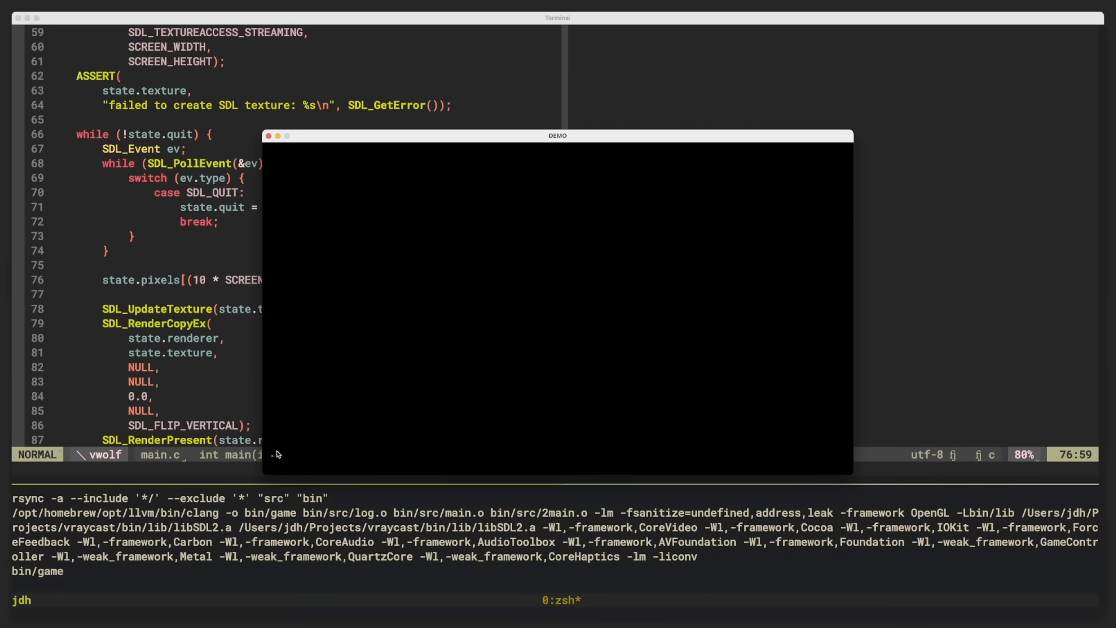
mouse_move(277, 463)
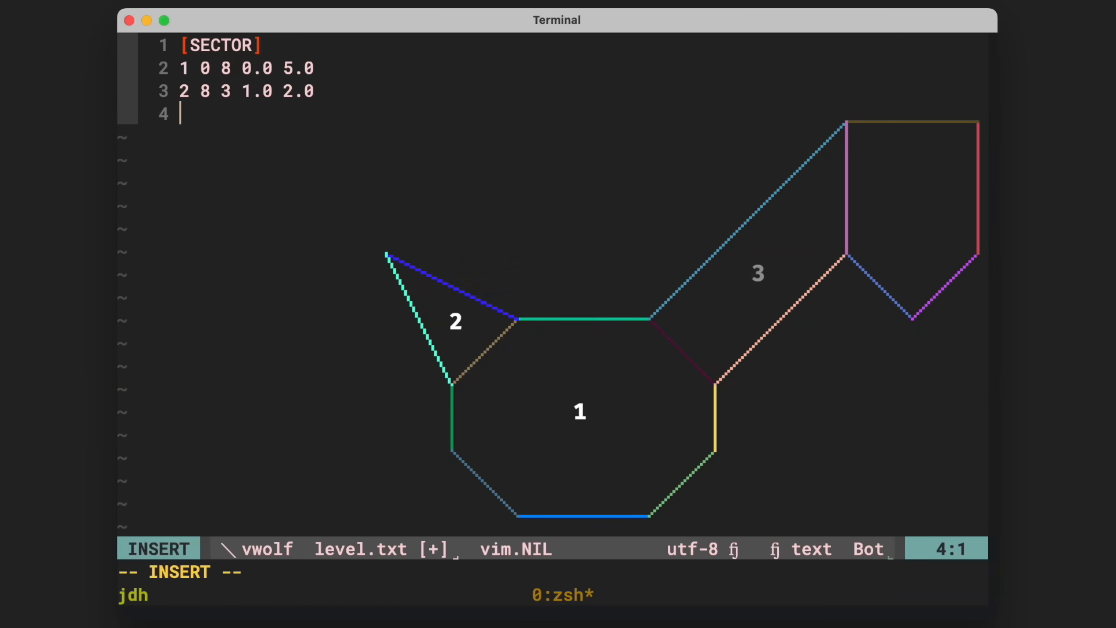
Step: Add sector lines 3 and 4 and a [WALL] section with wall coordinates and portal links for sectors 1-4
text(3 11 4 0.2 6.0)
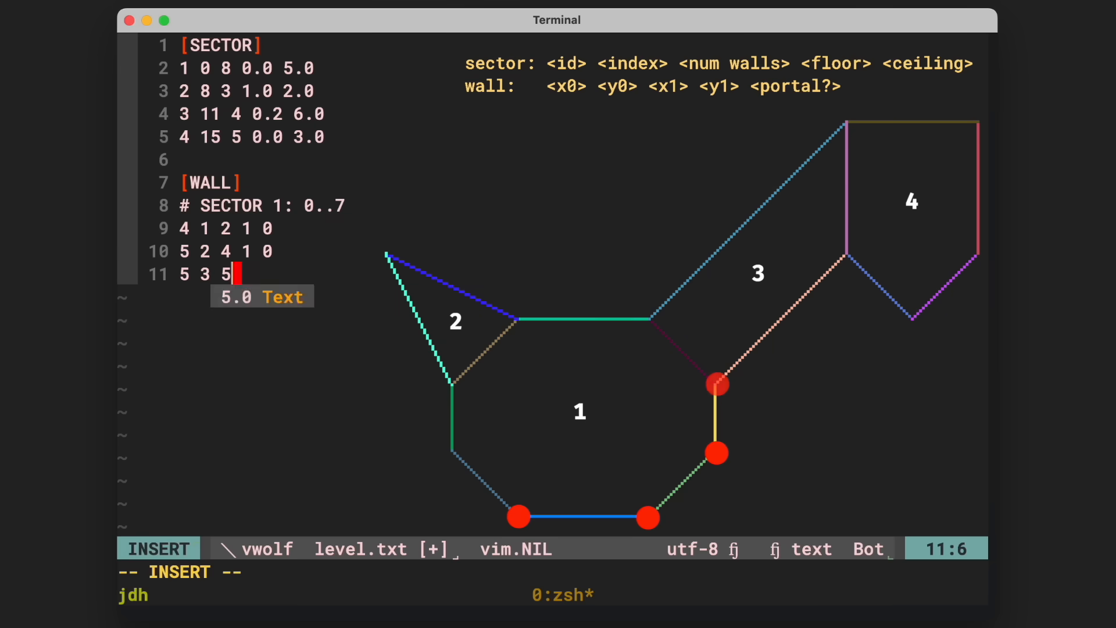
text(2 0)
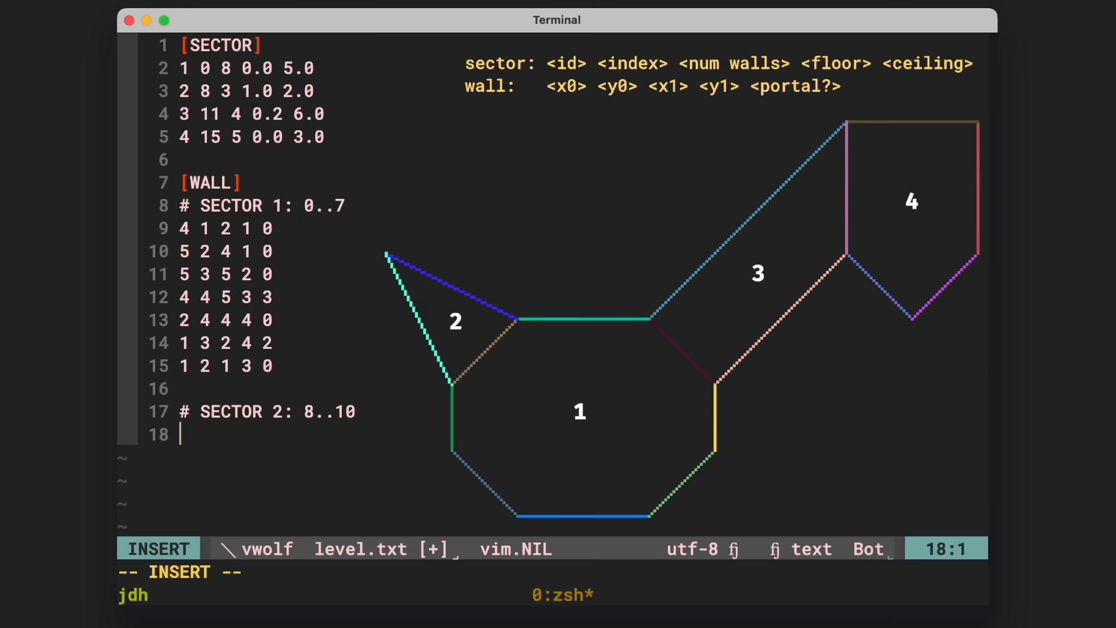
text(2 4 1 3 1)
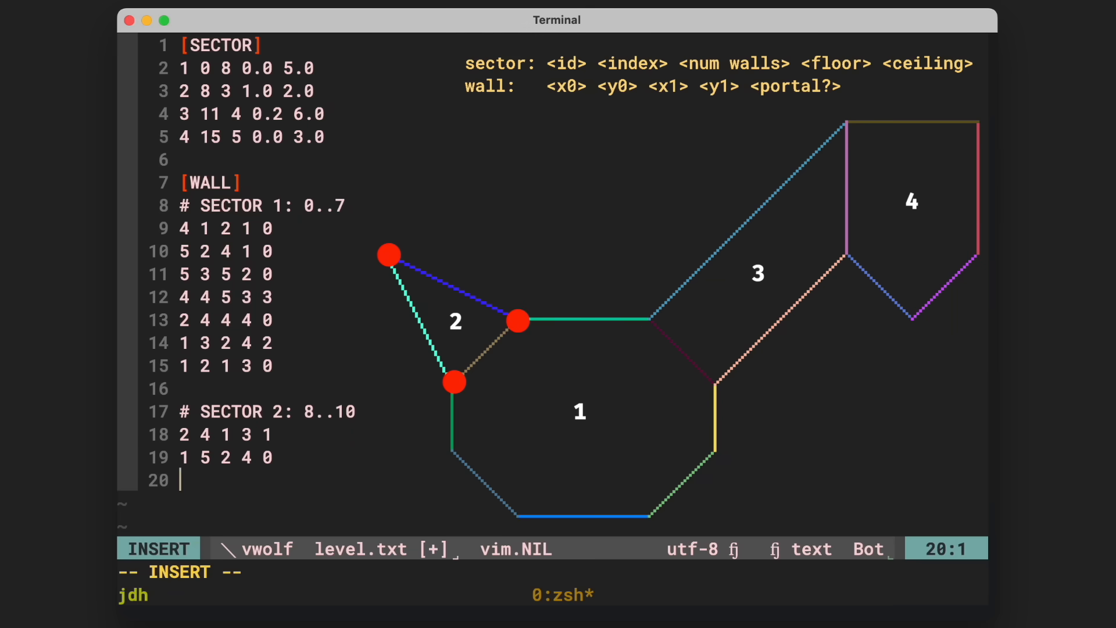
text(1 3 1 5 0)
text(8 7 8)
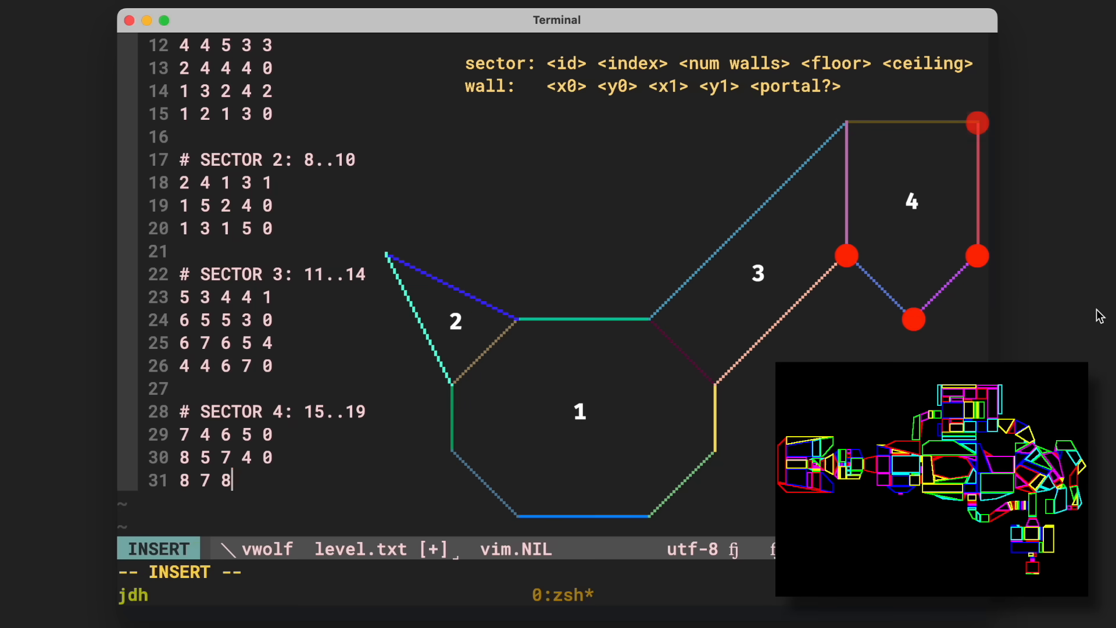
key(Escape)
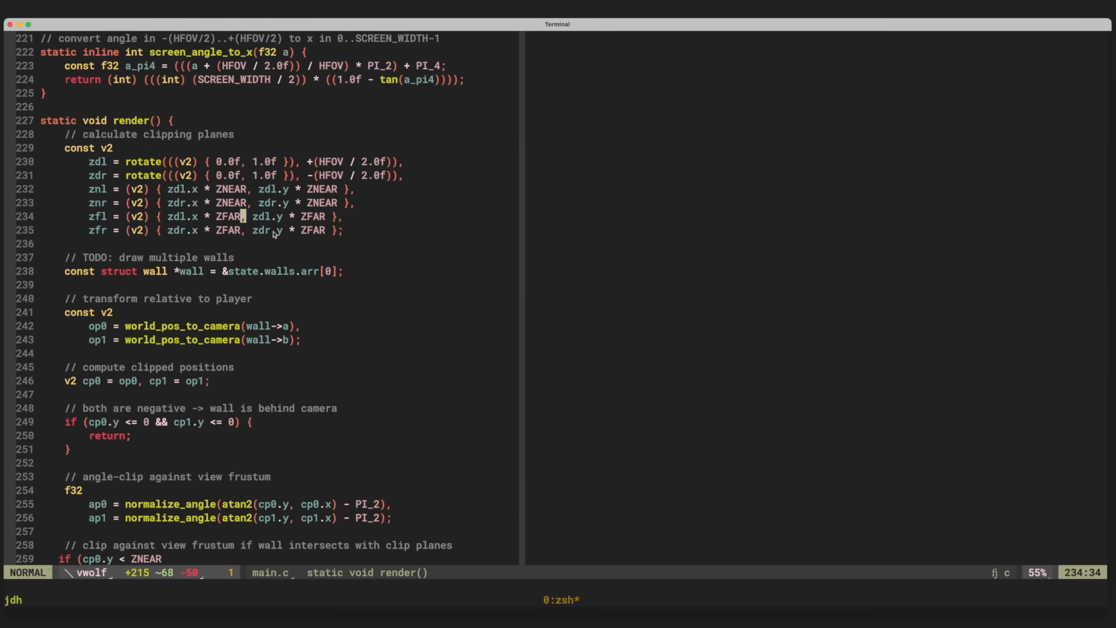
scroll(down, 3)
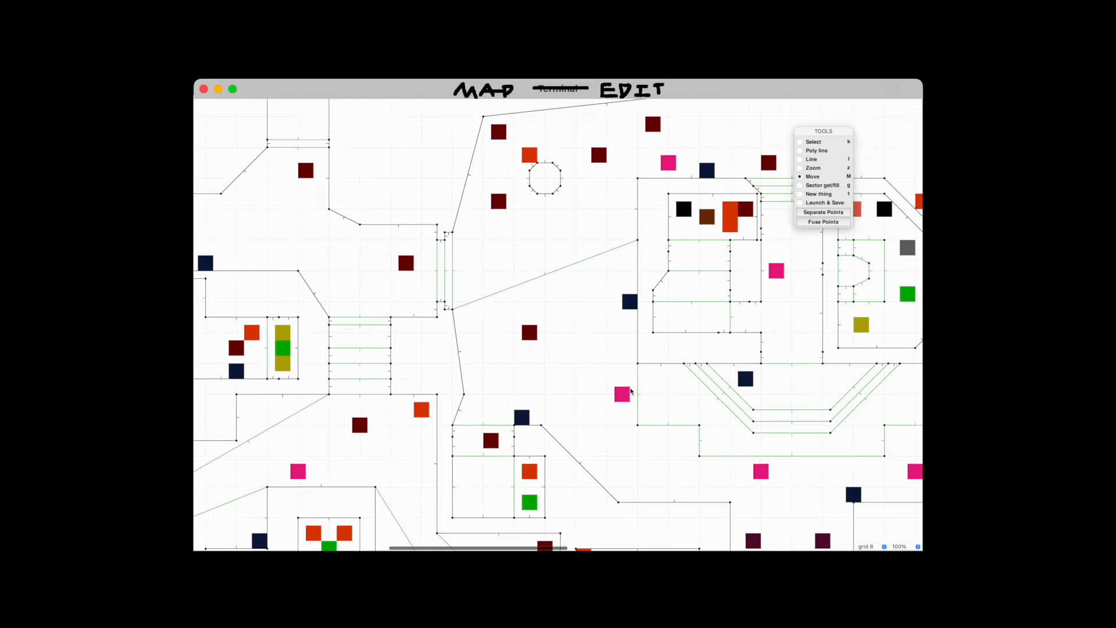
click(563, 88)
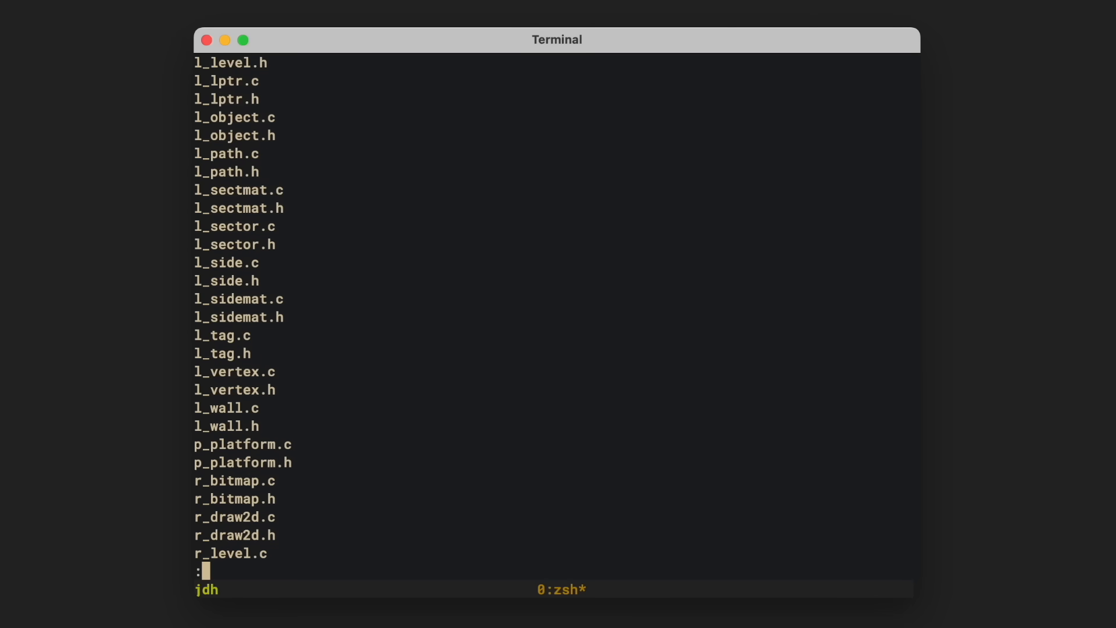
scroll(down, 3)
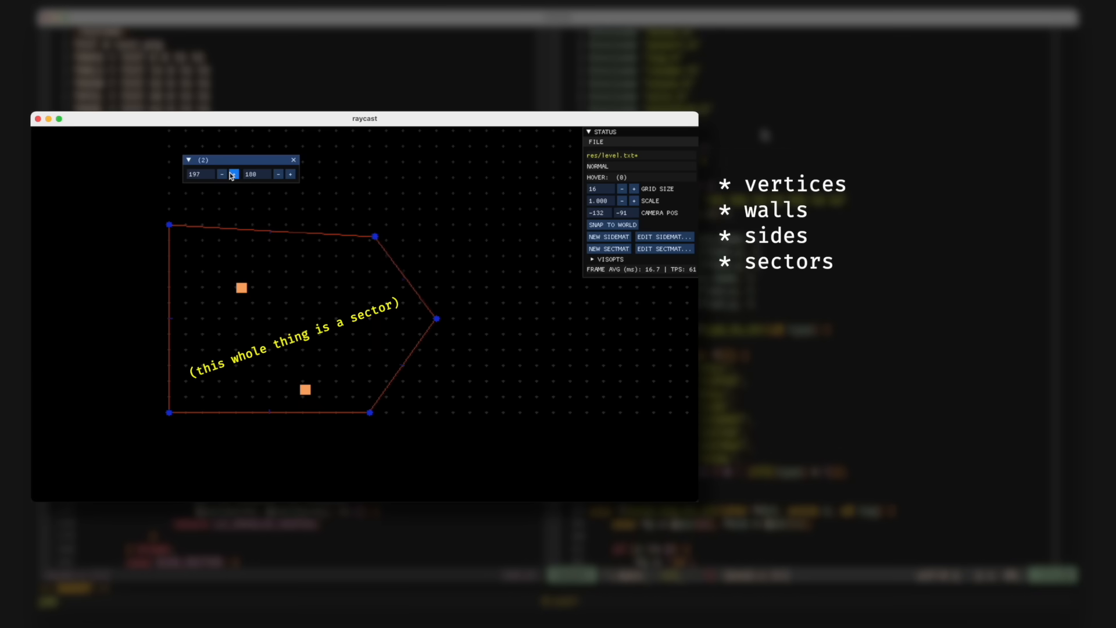
click(234, 174)
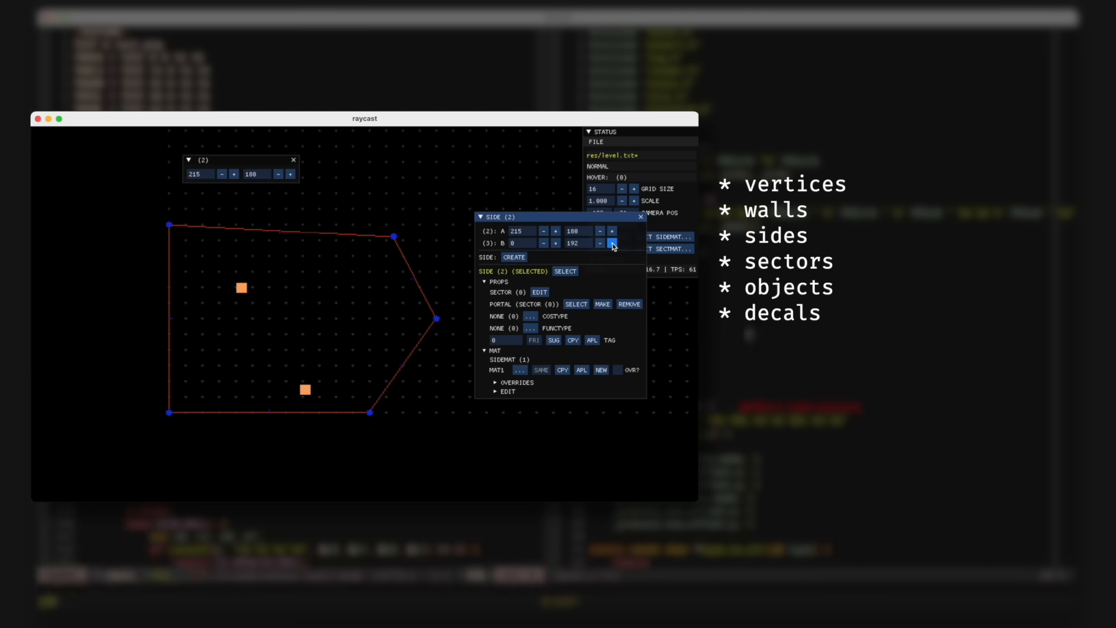
click(611, 243)
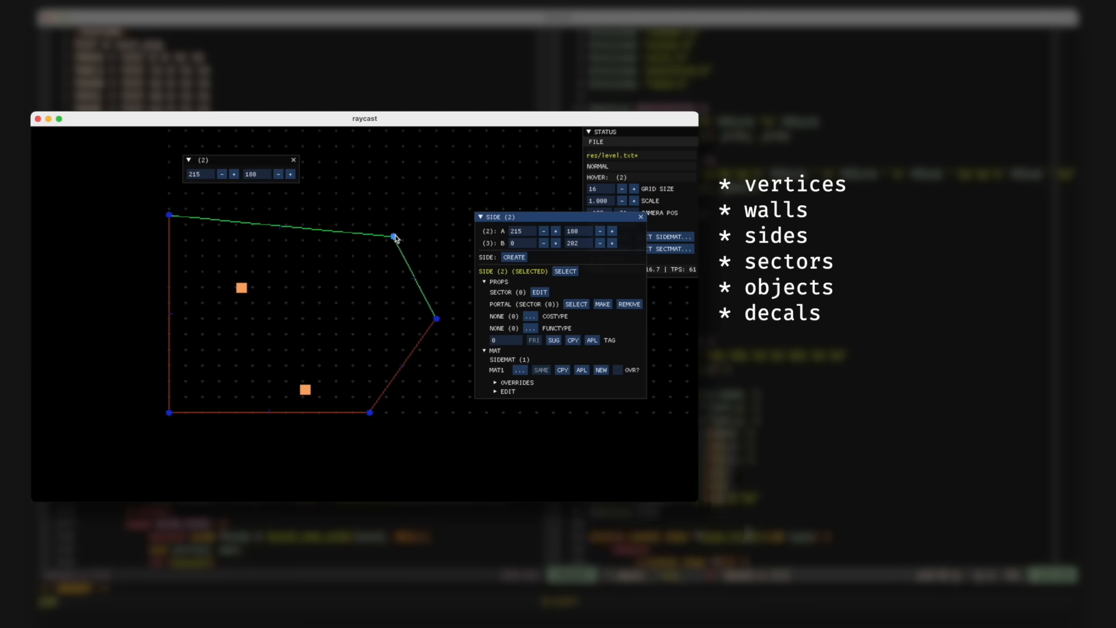
drag(395, 236, 394, 250)
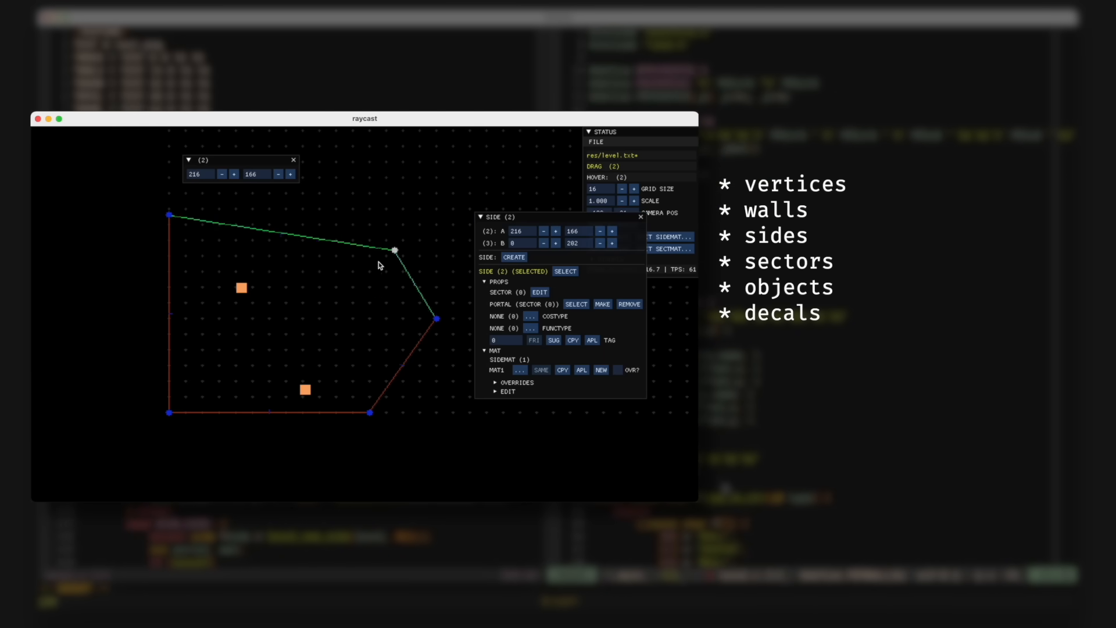
drag(394, 250, 335, 256)
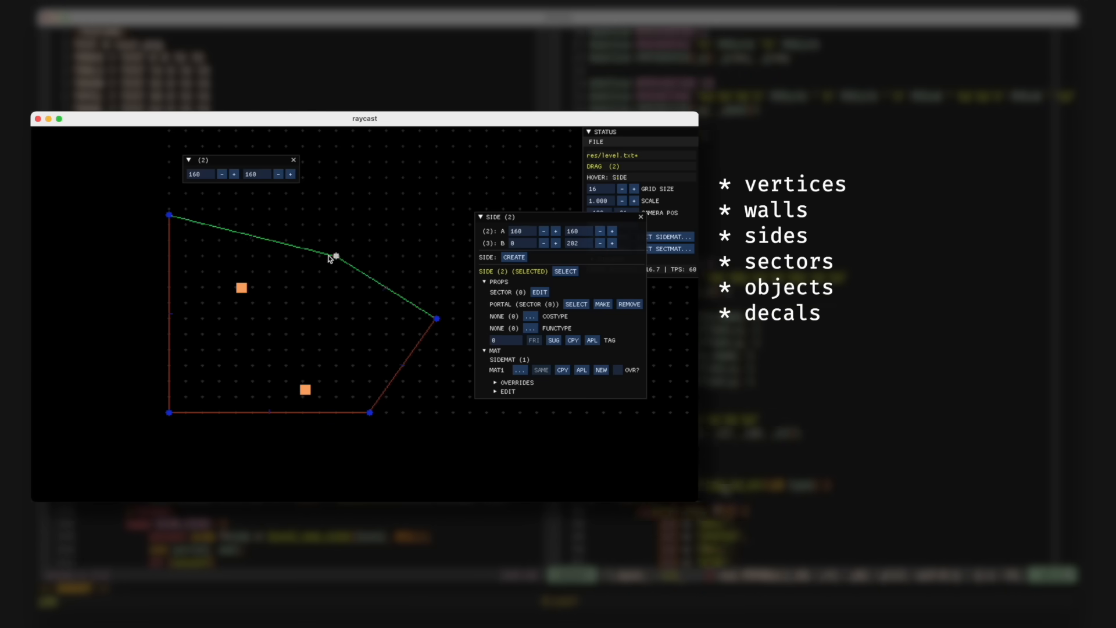
drag(336, 256, 386, 224)
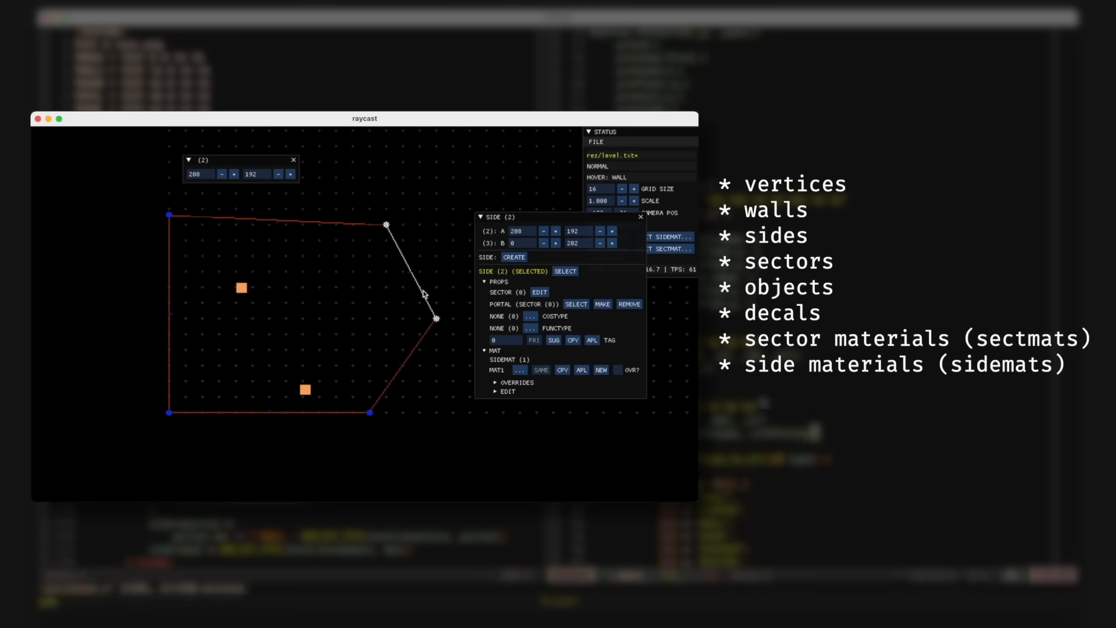
drag(386, 224, 352, 146)
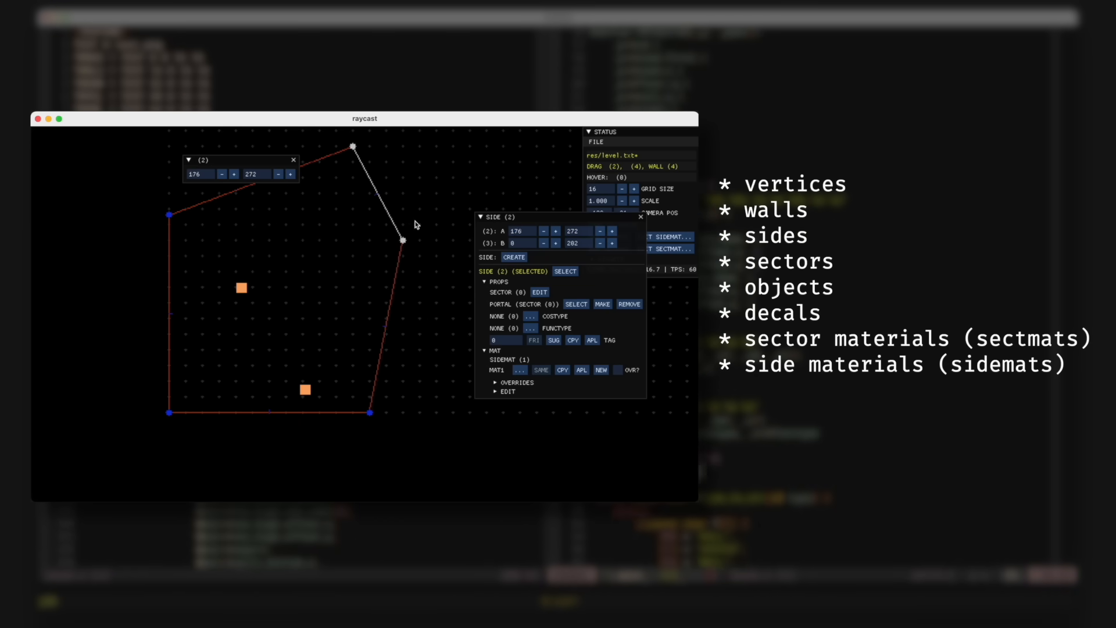
drag(353, 147, 302, 224)
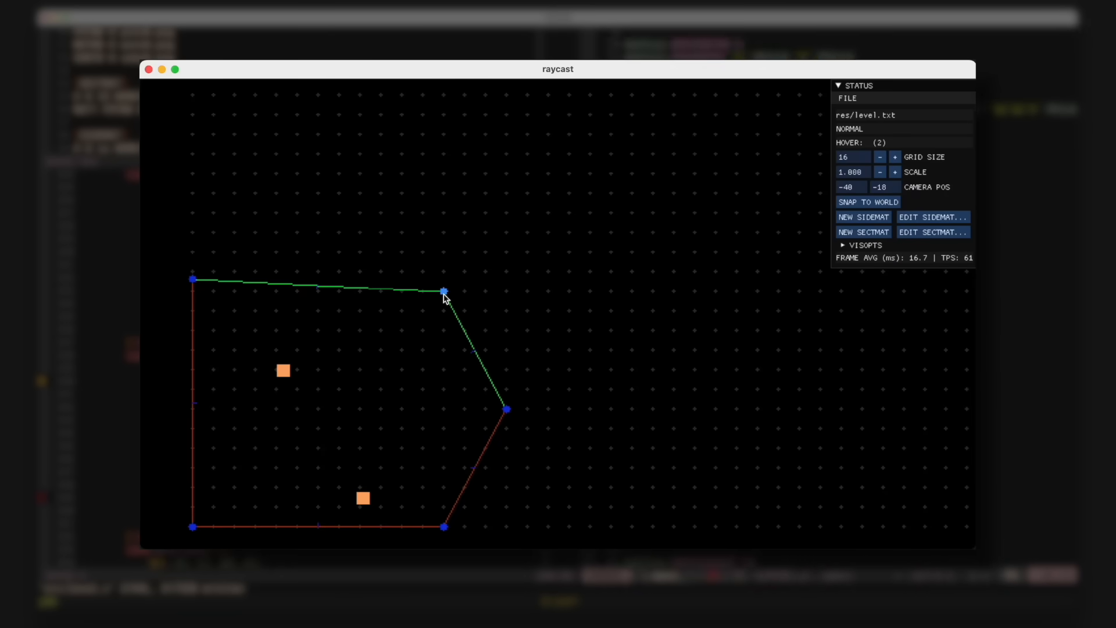
Step: Select a side of the sector to show its SIDE properties panel with materials
click(442, 292)
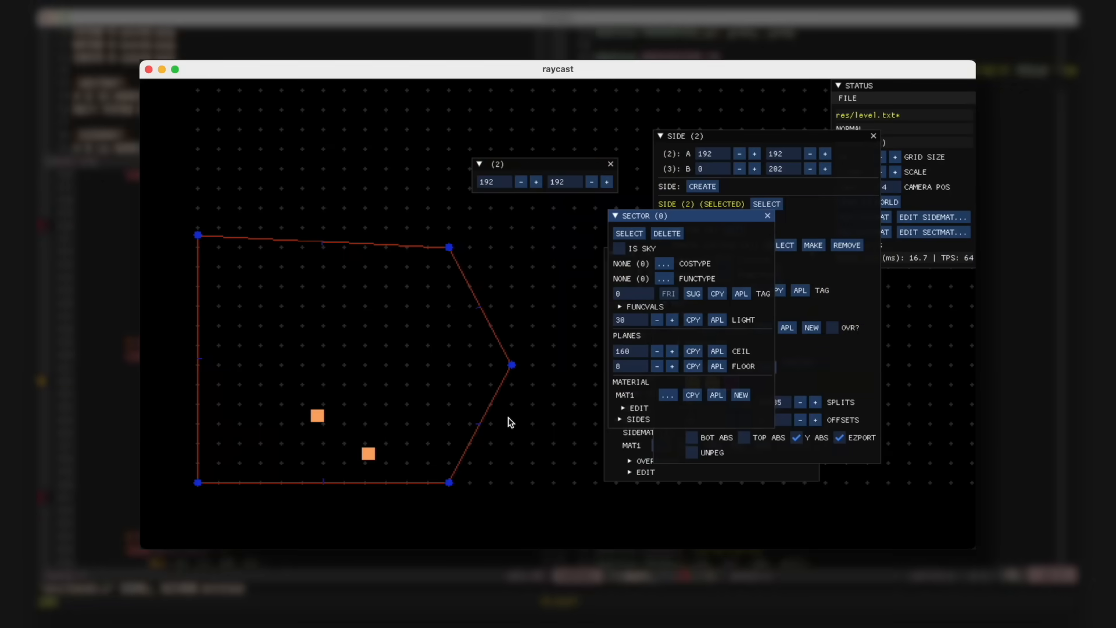
mouse_move(381, 258)
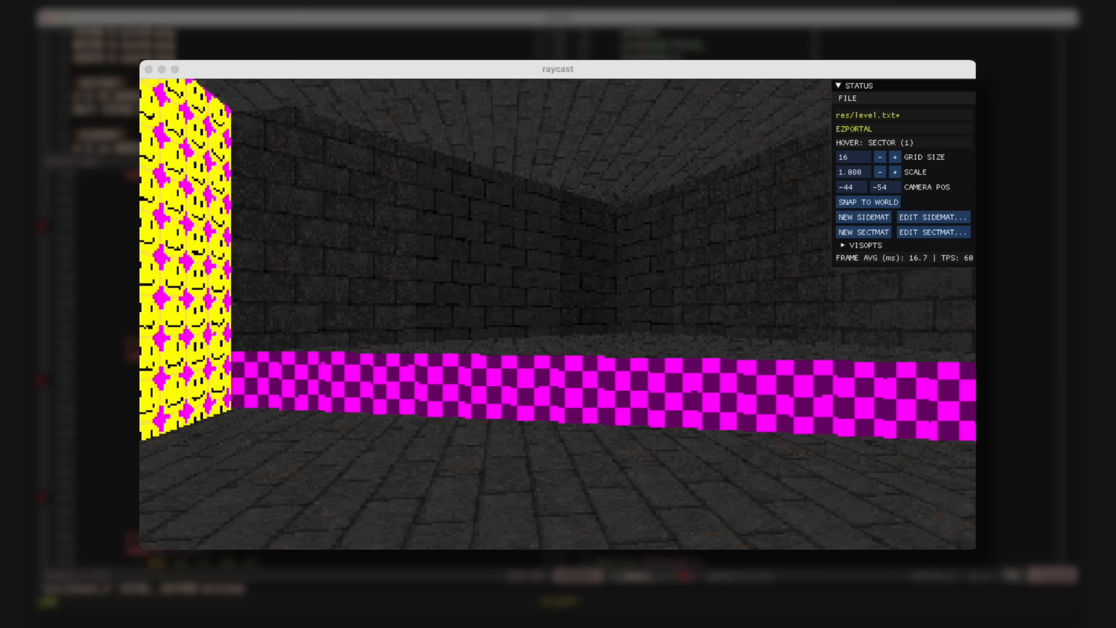
mouse_move(573, 224)
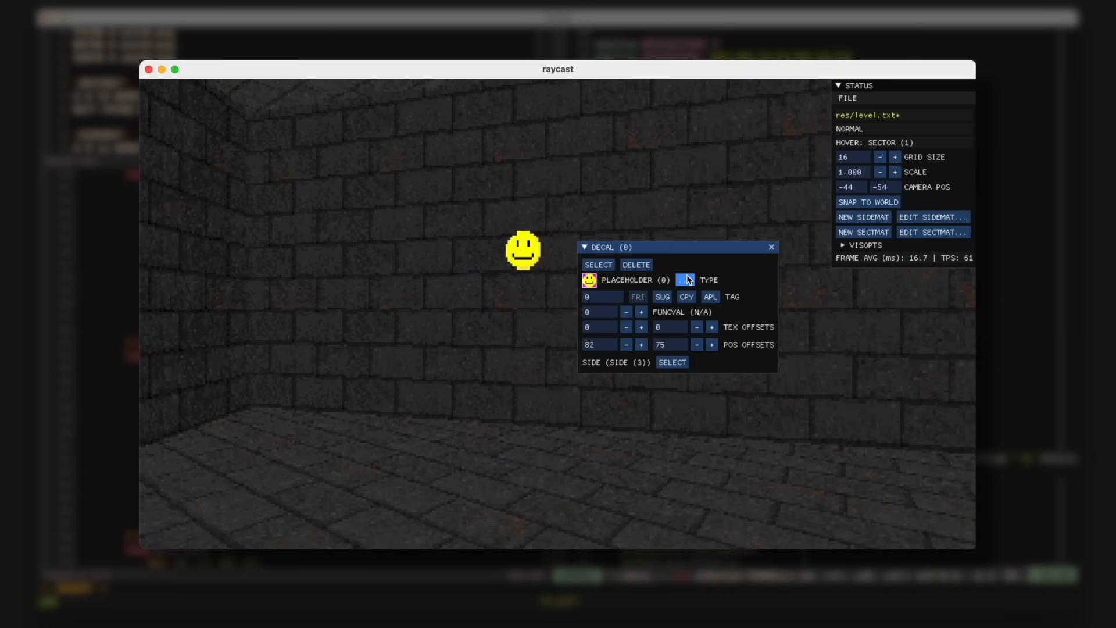
Step: Change the smiley decal's type, move it along the wall to new offsets, and load res/biglevel.txt
drag(673, 247, 829, 354)
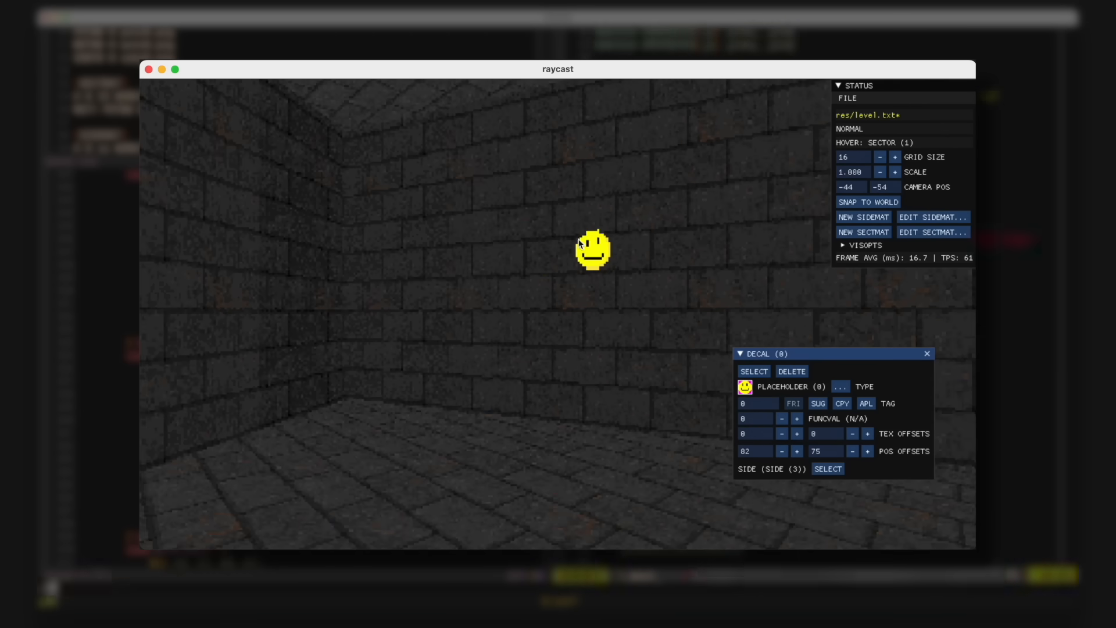
drag(592, 249, 540, 224)
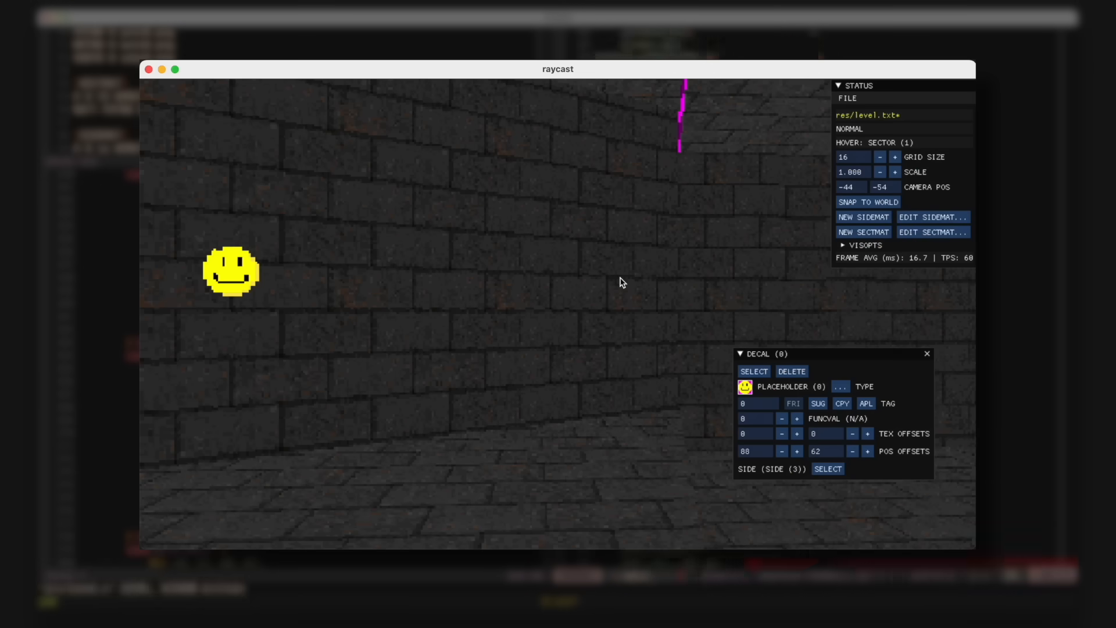
drag(231, 272, 537, 344)
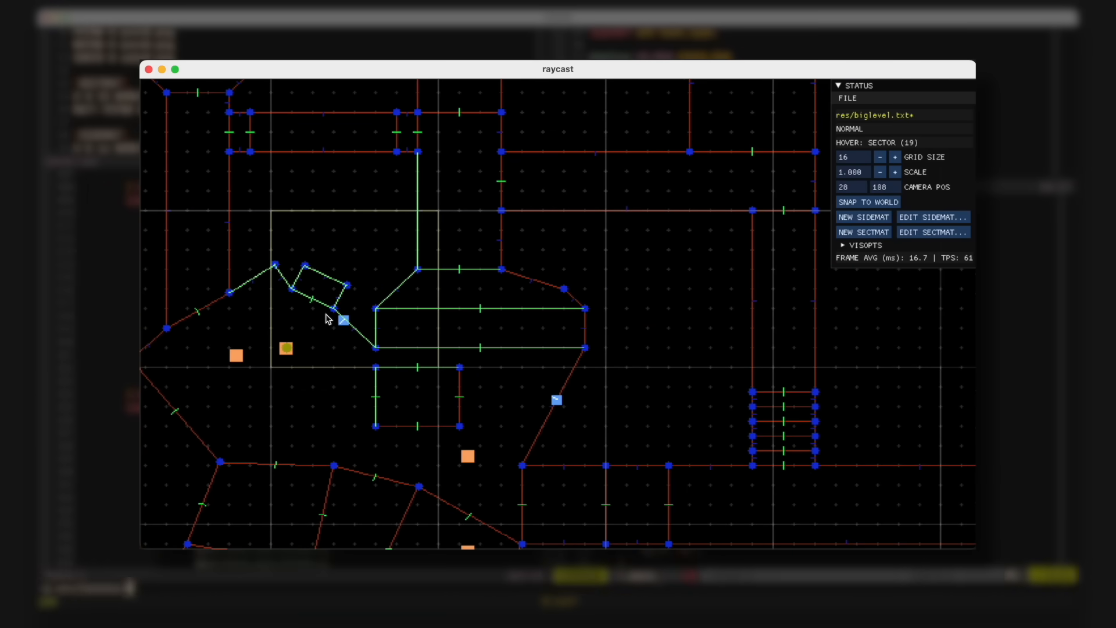
Step: Enter the 3D view of the big level to reach the wall switch decal
scroll(down, 3)
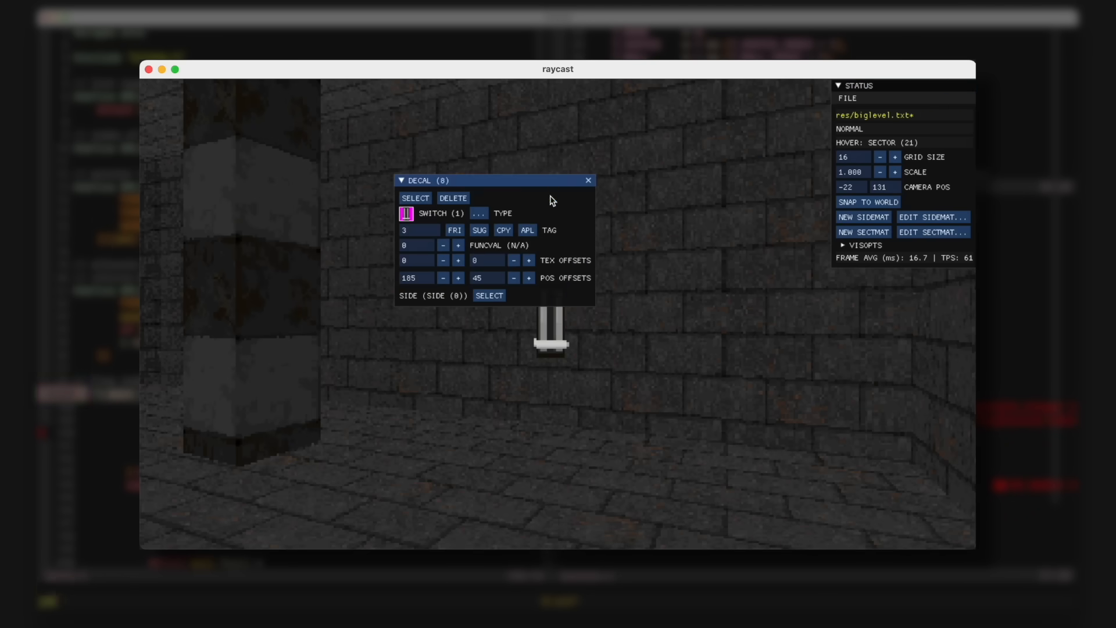
Step: Place the SECTOR (37) window beside the DECAL window and apply tag 3 to sector 37
drag(490, 181, 721, 184)
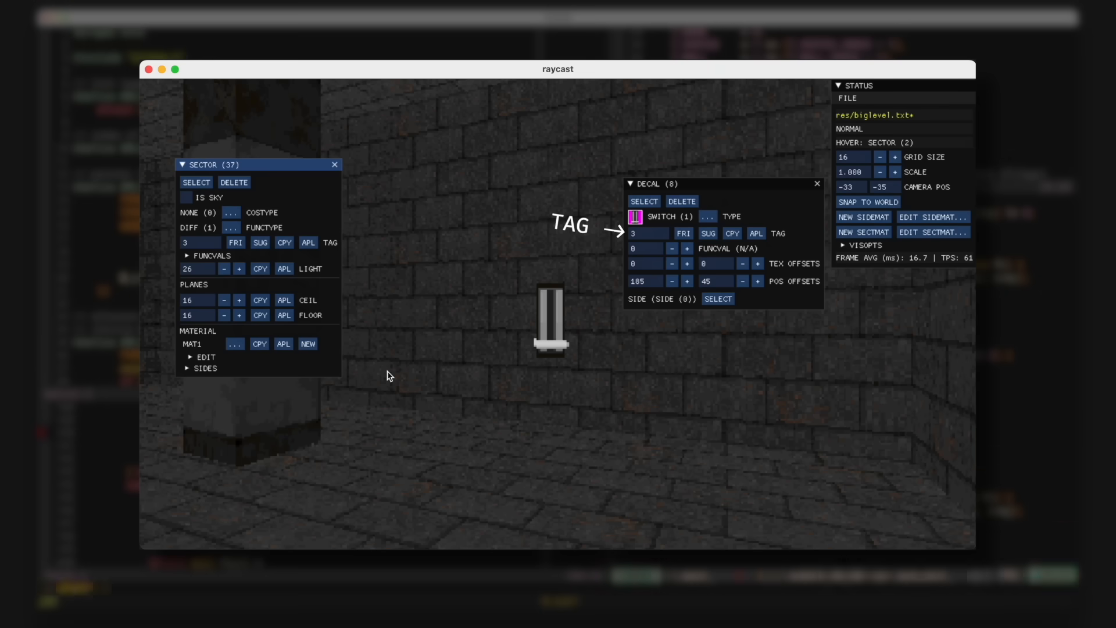
drag(255, 163, 416, 157)
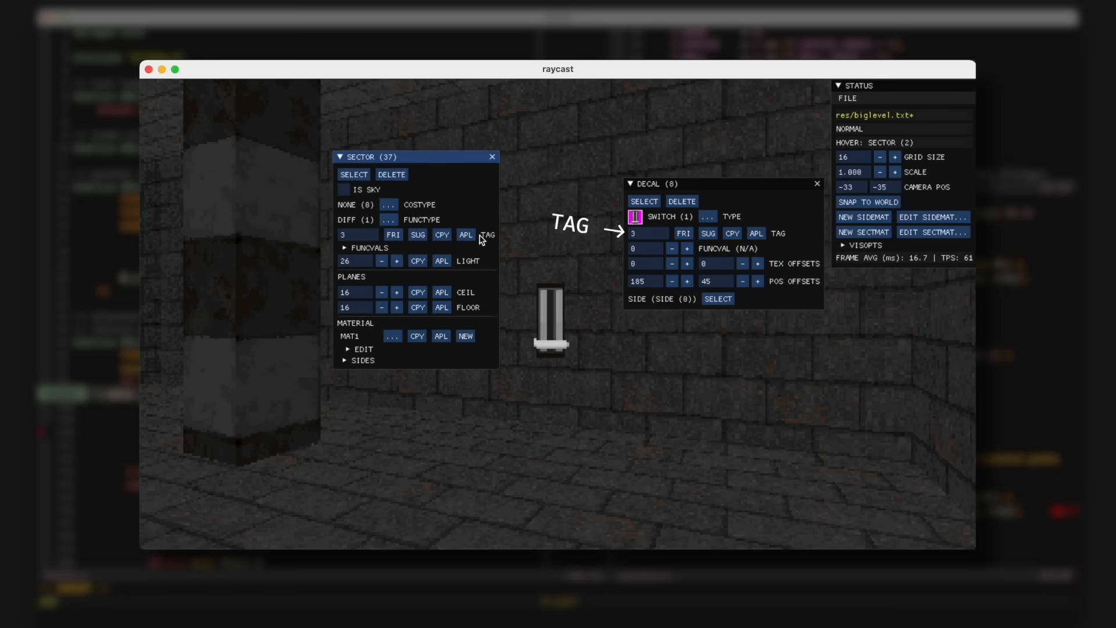
click(346, 247)
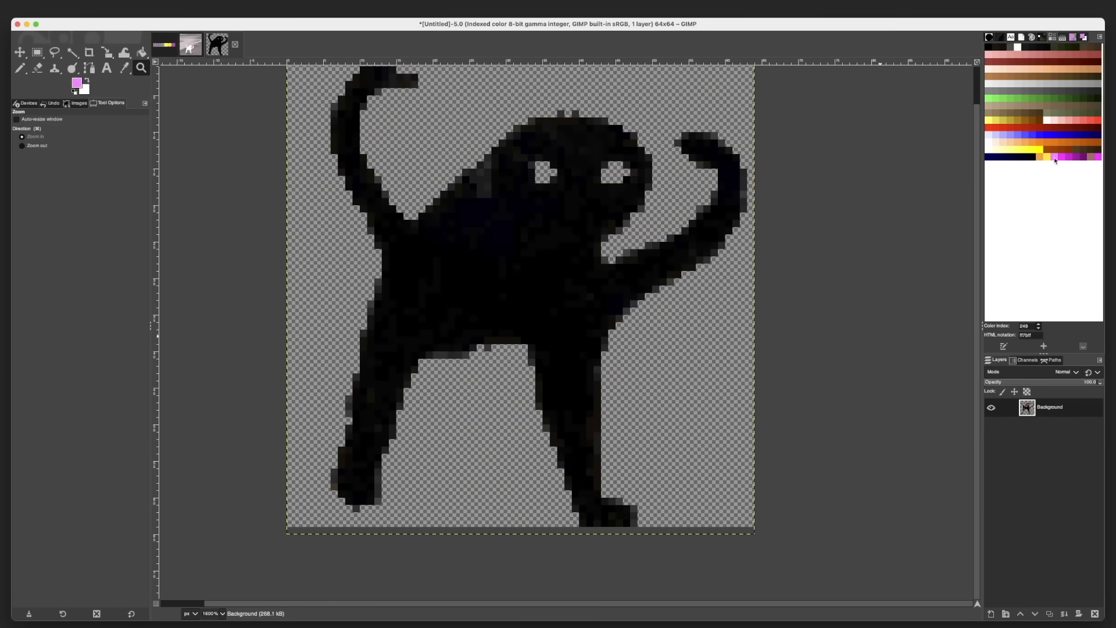
Step: Switch from GIMP to the Terminal running Vim on main.c's vector math macros
click(230, 44)
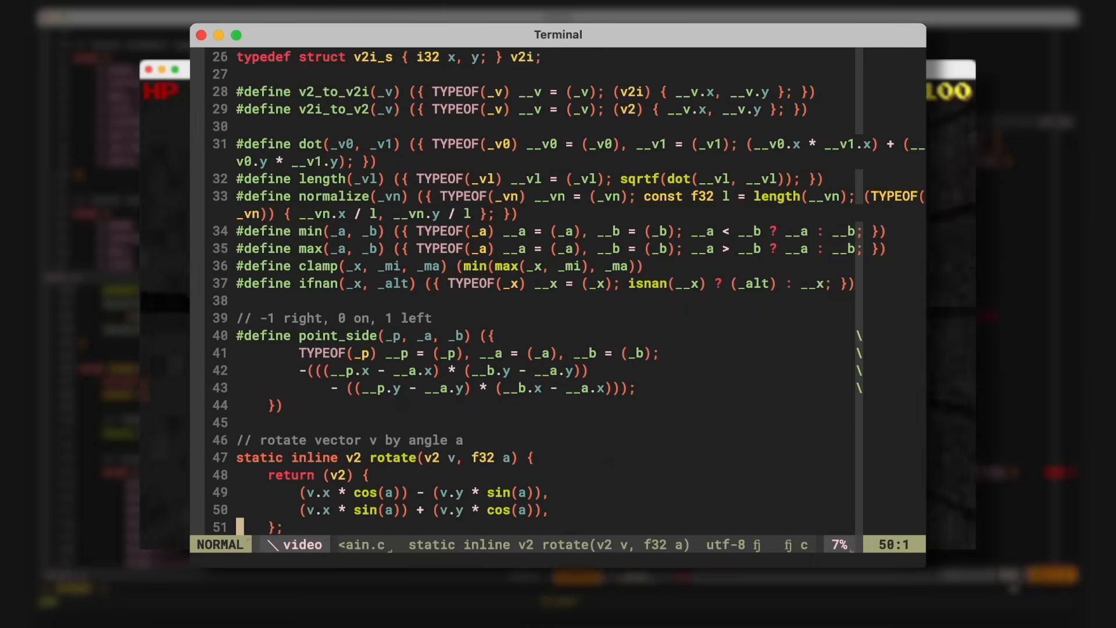
scroll(down, 3)
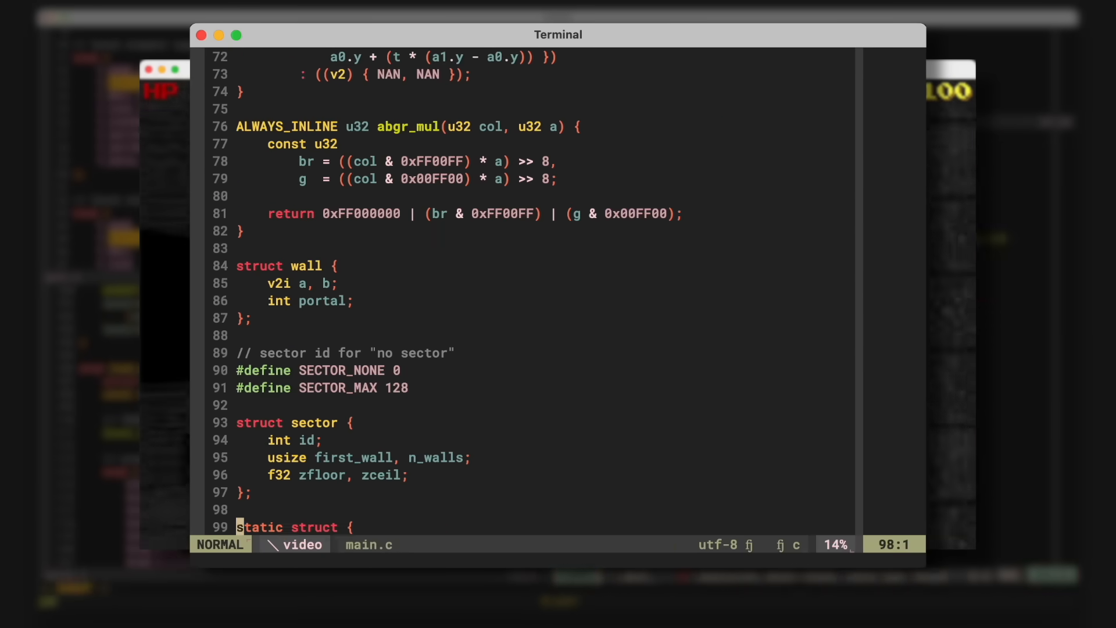
scroll(down, 3)
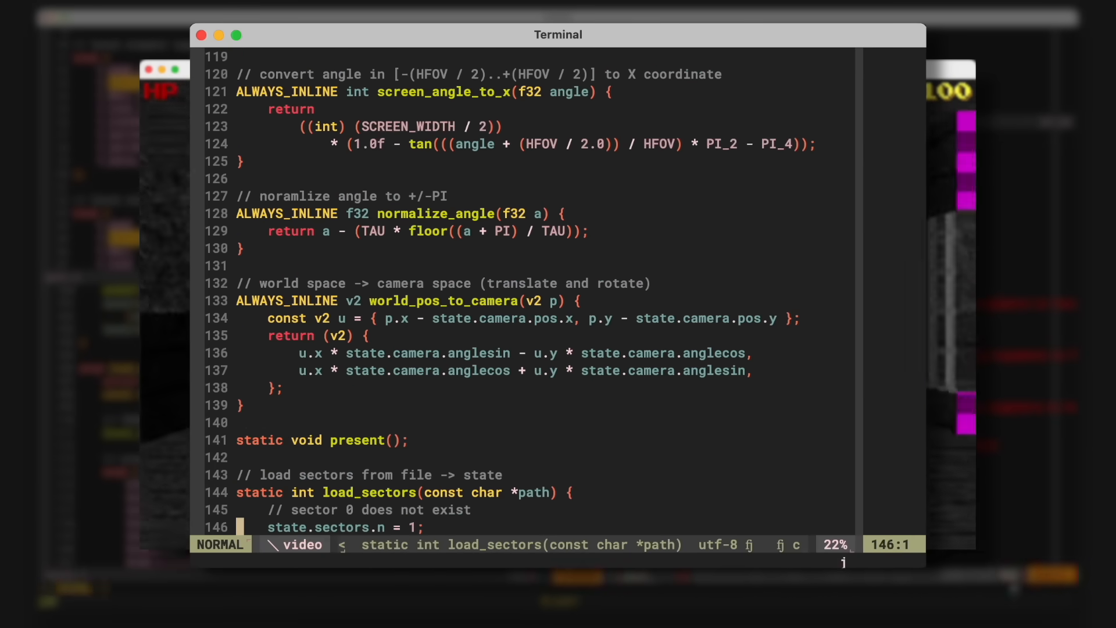
scroll(down, 3)
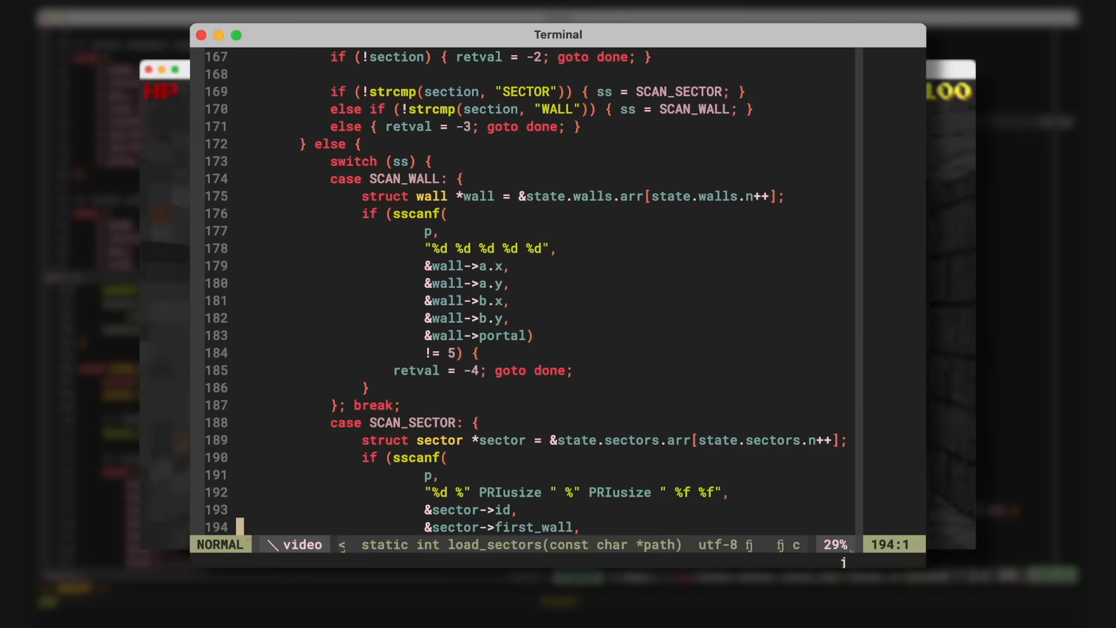